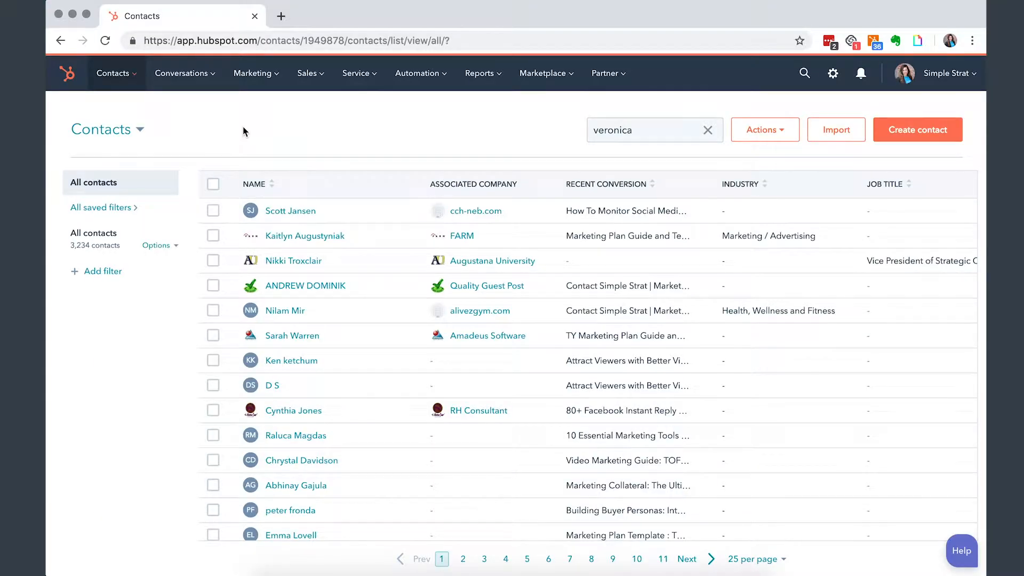
mouse_move(307, 145)
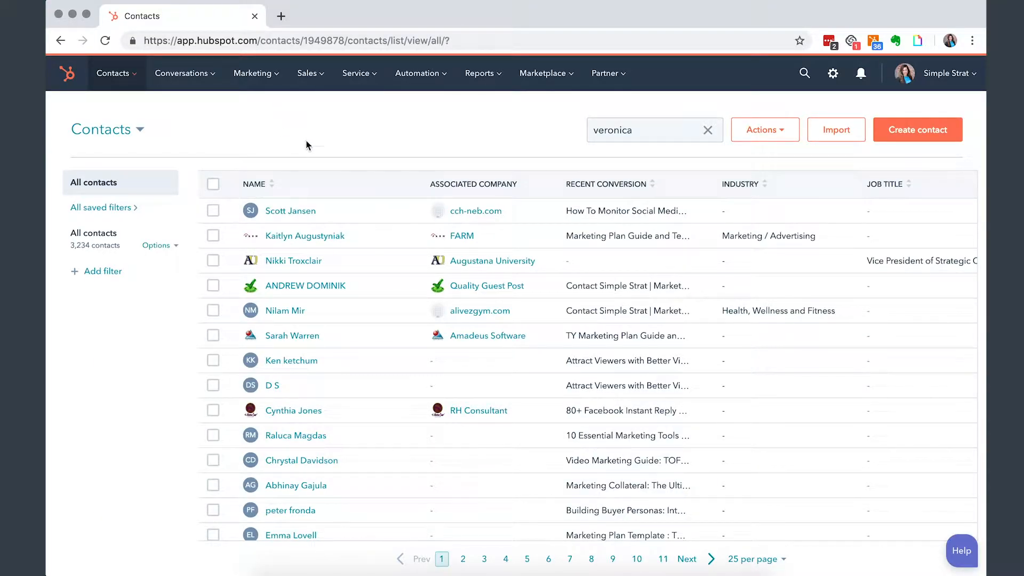
click(290, 210)
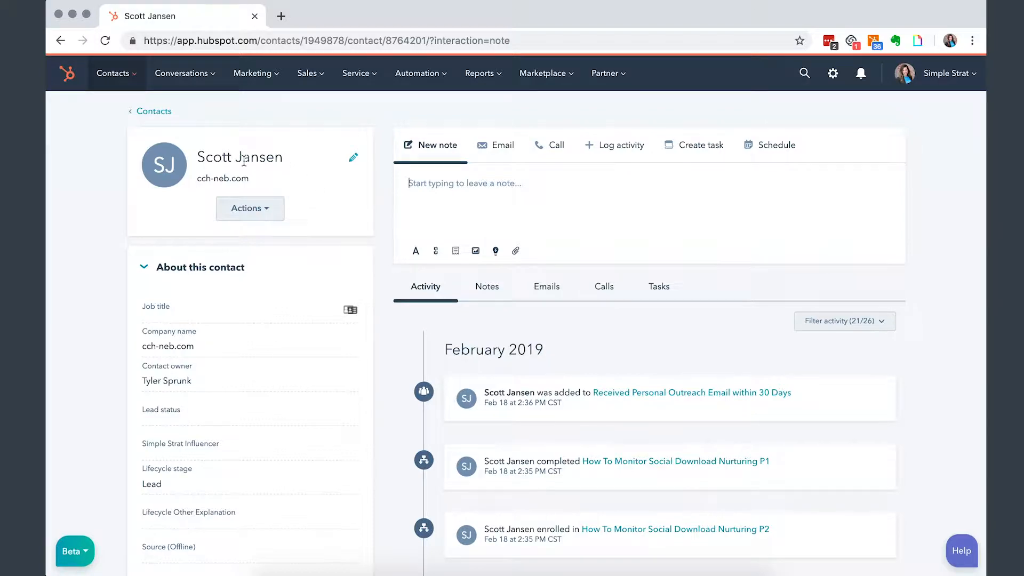
scroll(down, 3)
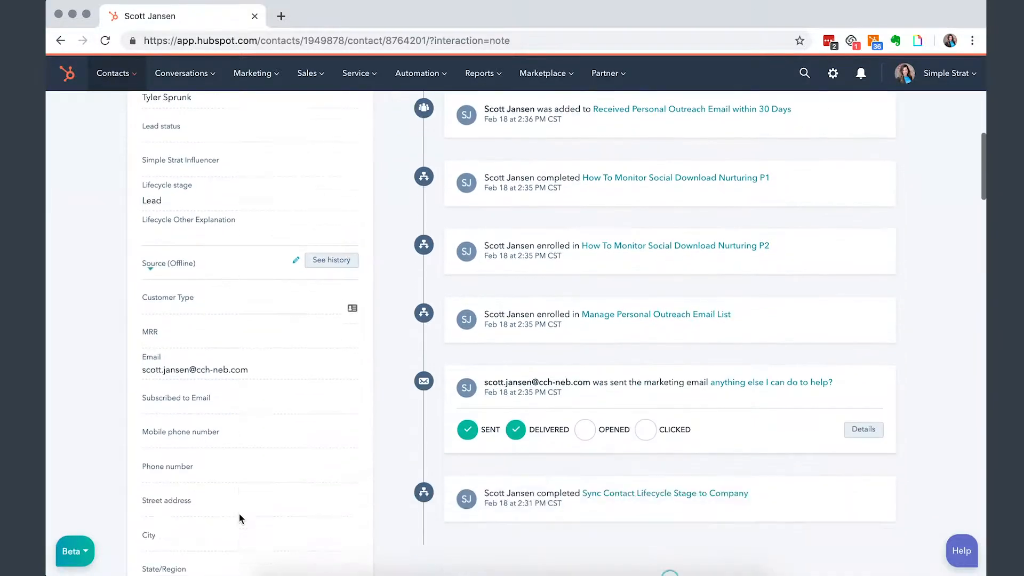
scroll(down, 3)
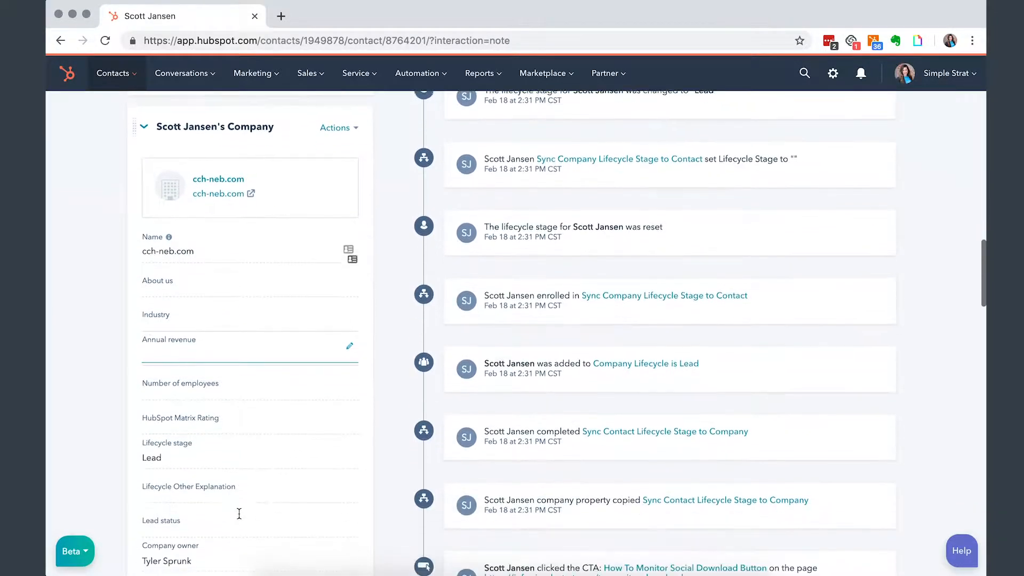
scroll(down, 3)
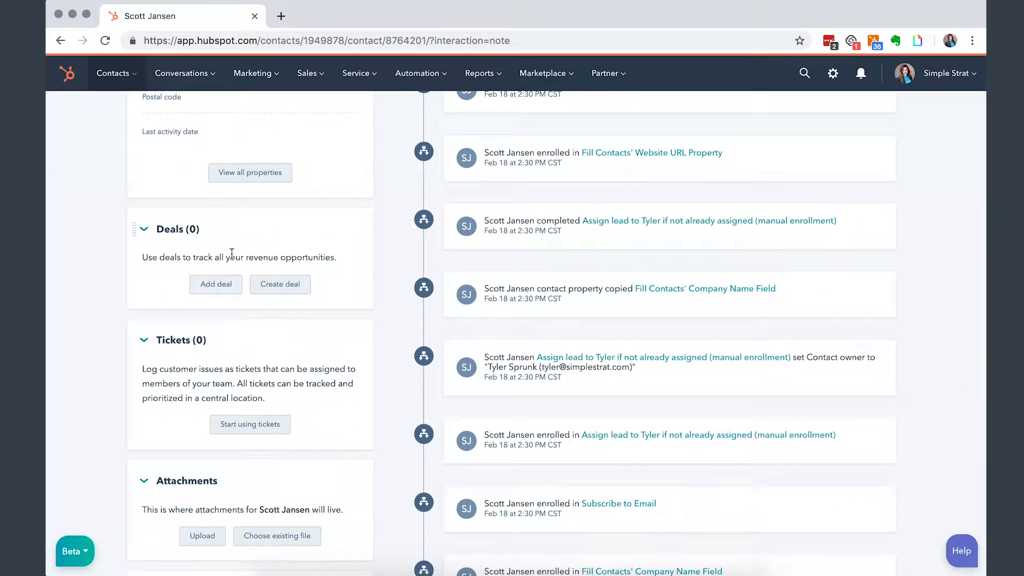
scroll(down, 3)
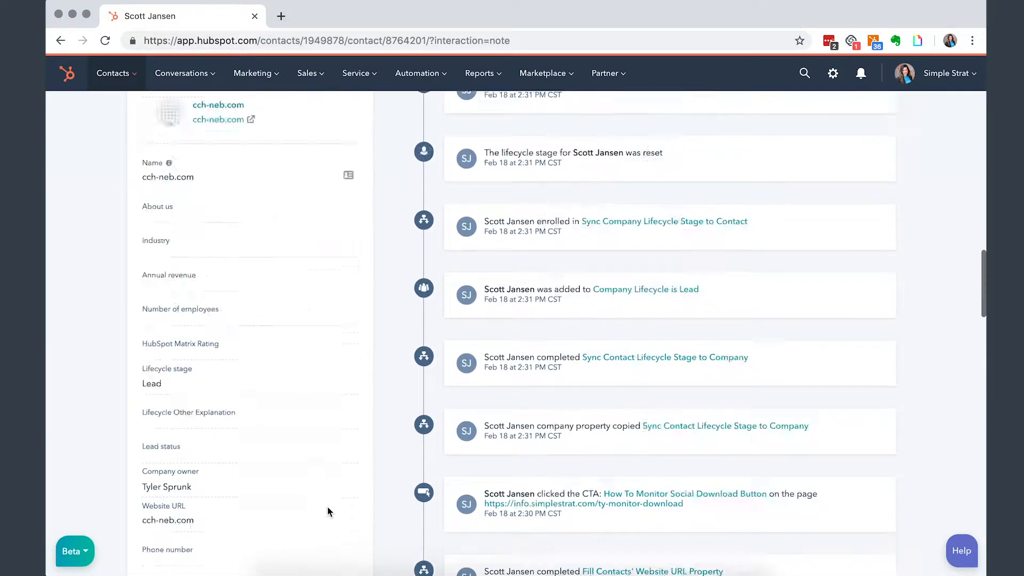
scroll(up, 3)
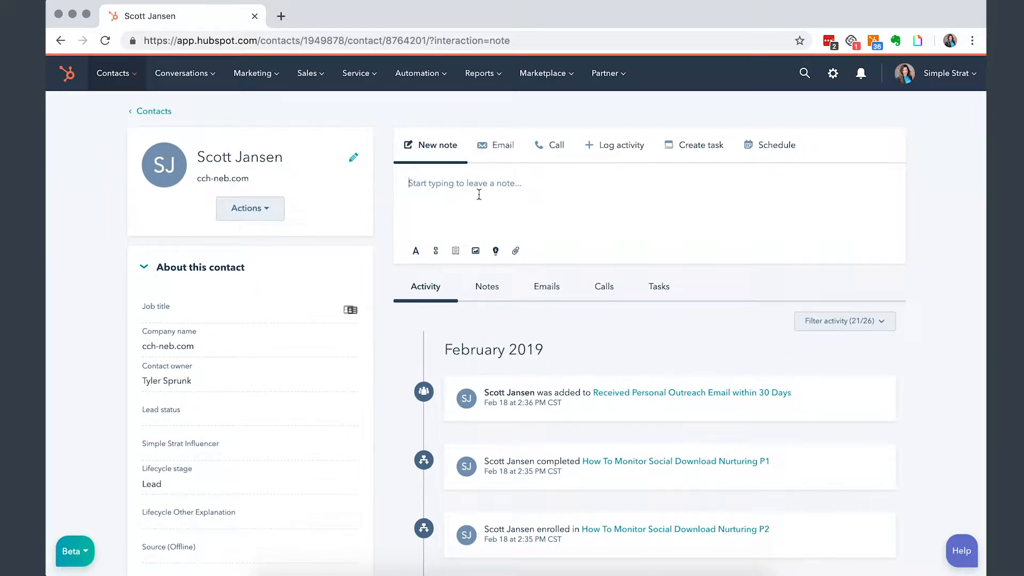
mouse_move(740, 155)
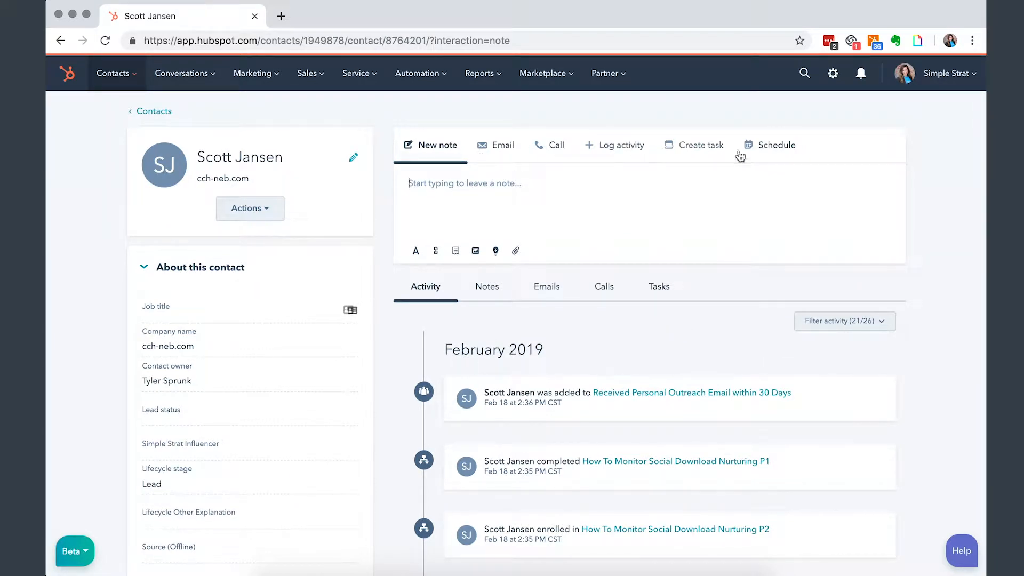
mouse_move(486, 286)
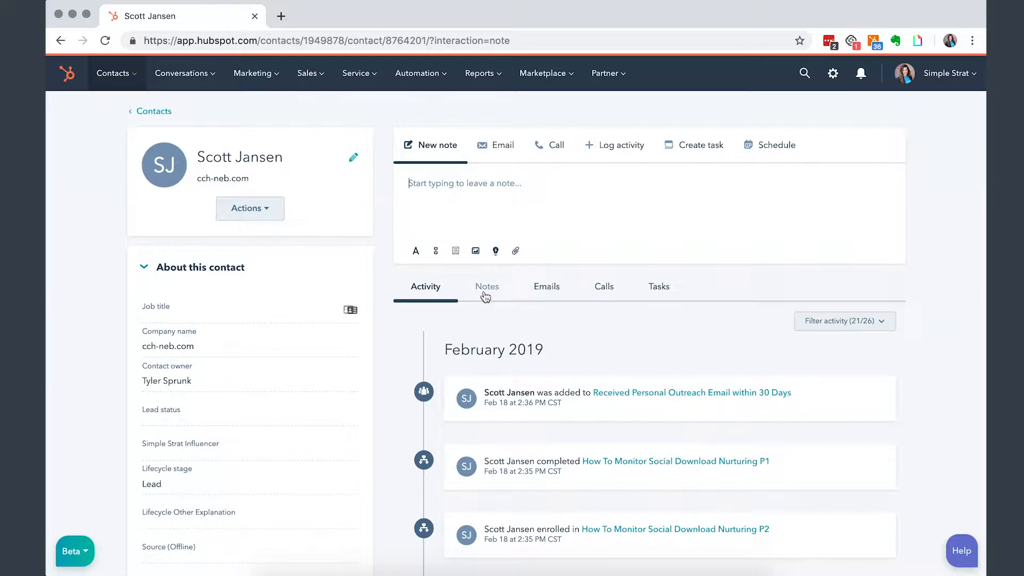
mouse_move(672, 289)
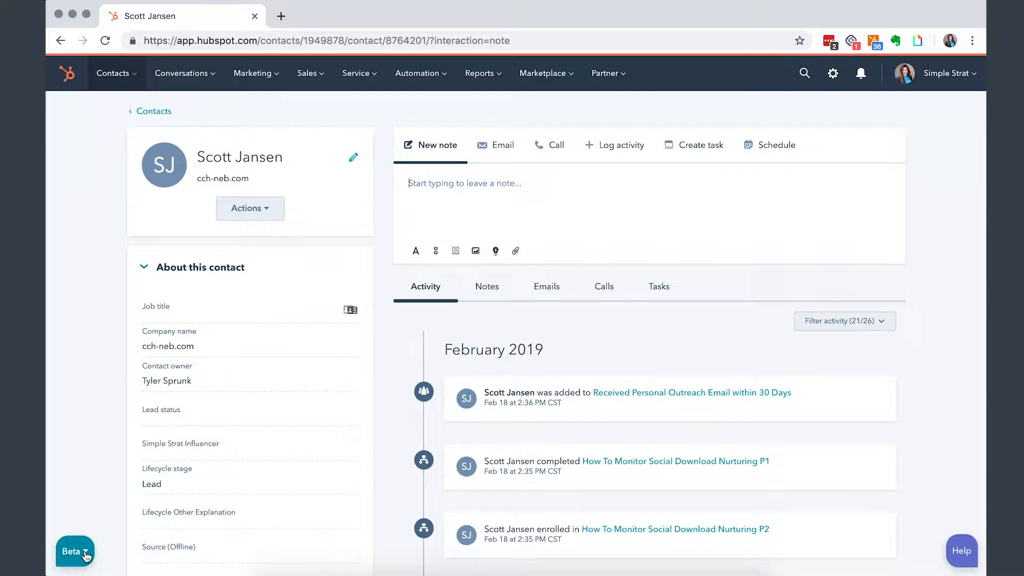
Bring up the Beta options: try new record, opt all users in, learn more, hide.
click(75, 551)
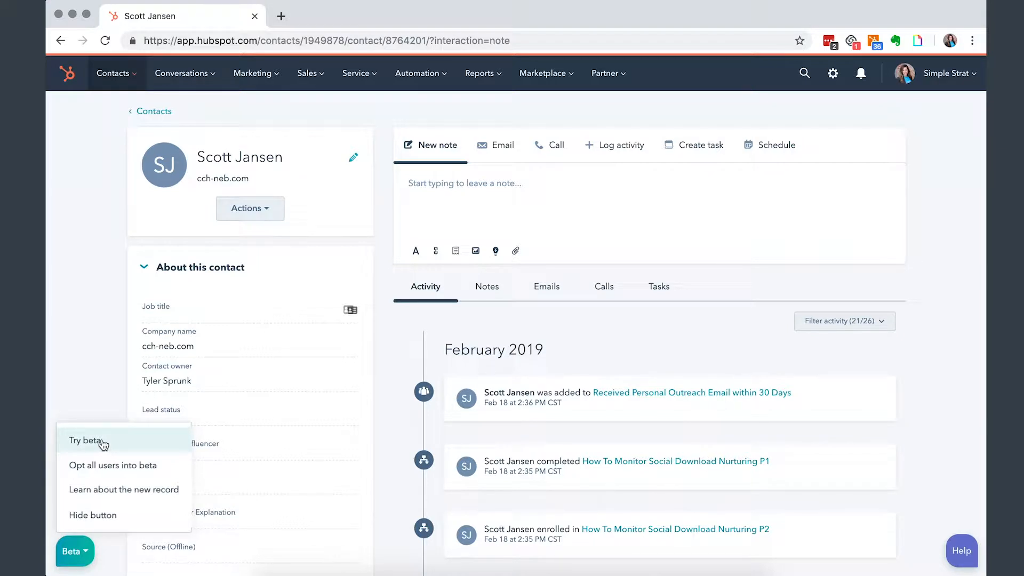
mouse_move(108, 469)
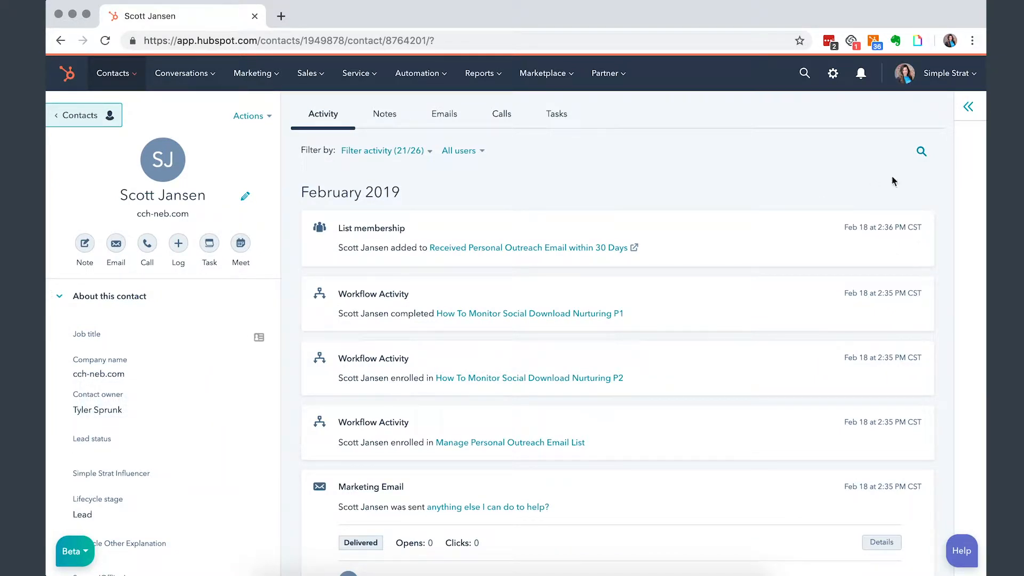
Expand the right sidebar and look over its company, deals, tickets and attachments sections.
click(969, 107)
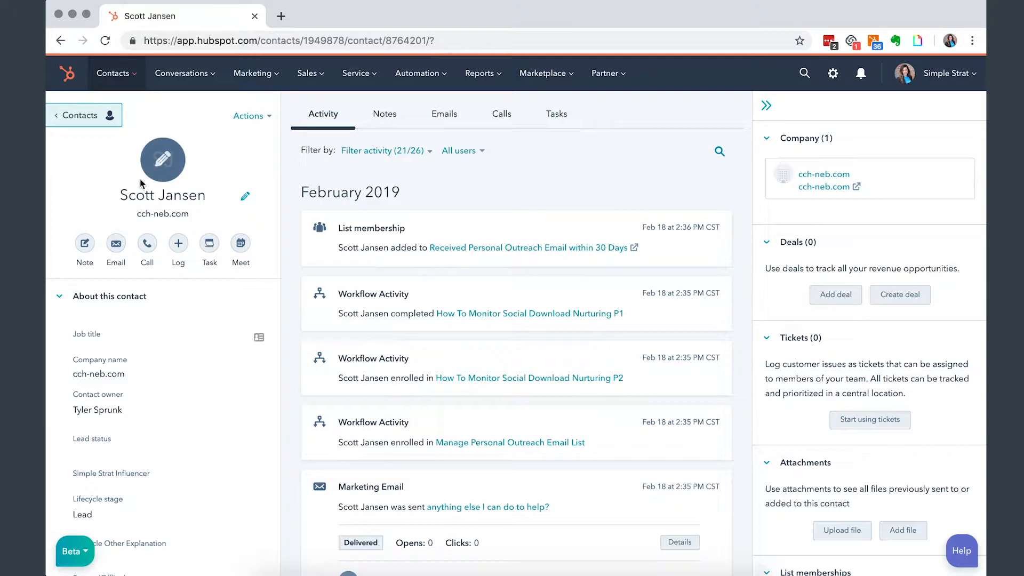
mouse_move(147, 245)
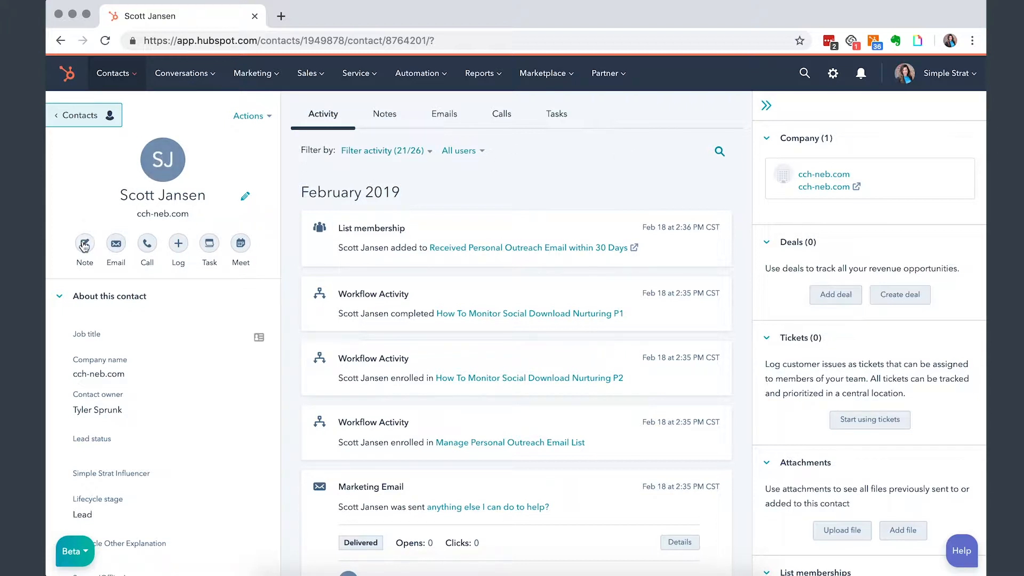
mouse_move(84, 245)
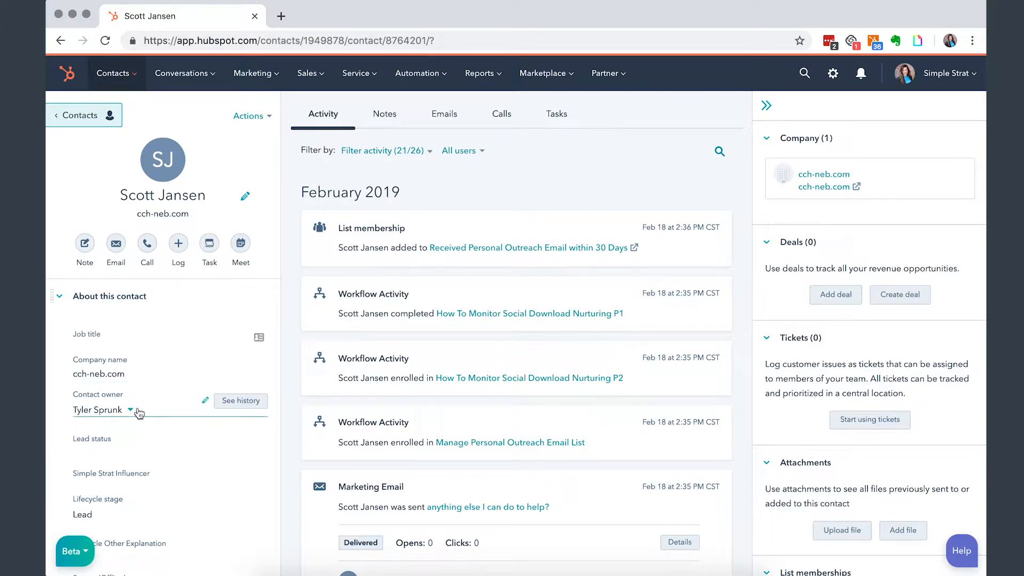
scroll(down, 3)
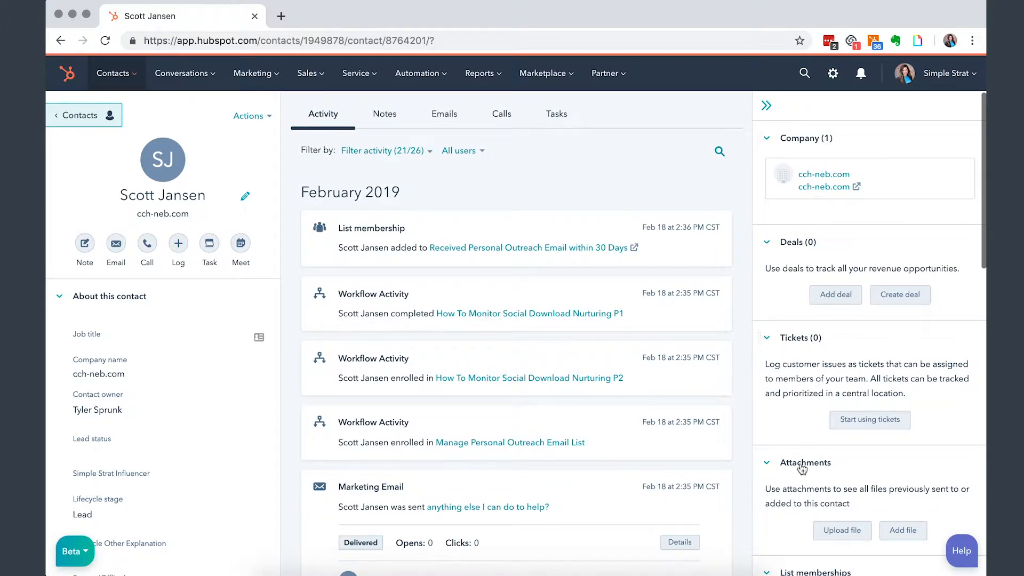
mouse_move(768, 112)
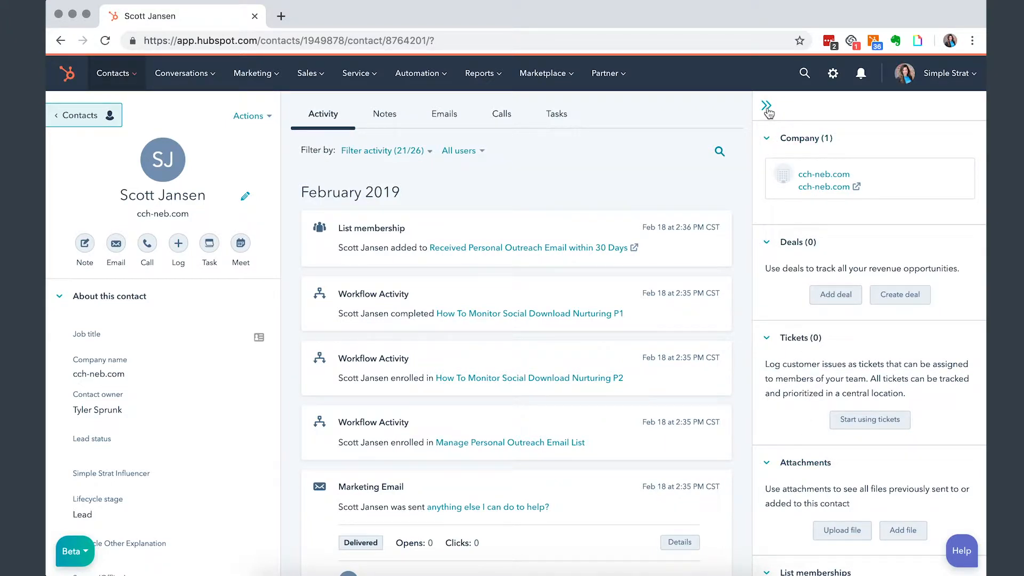
Collapse the right sidebar to widen the timeline and open the Actions dropdown.
click(768, 106)
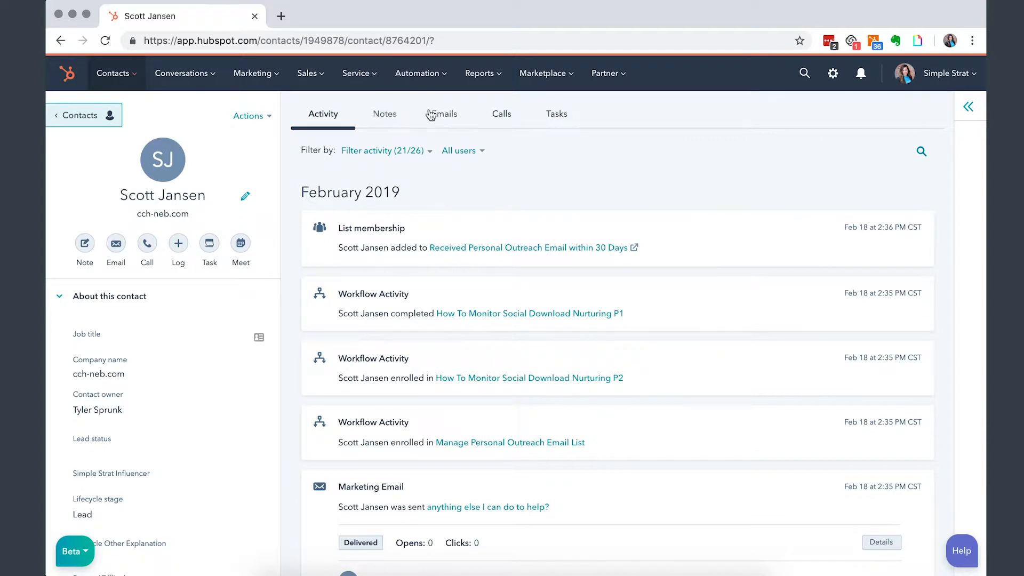
mouse_move(384, 113)
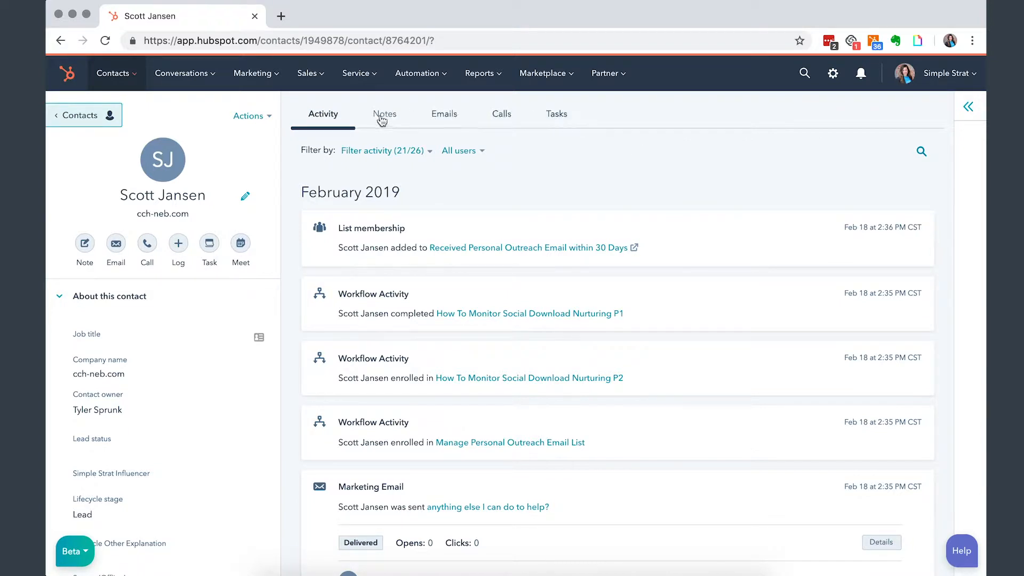
mouse_move(414, 118)
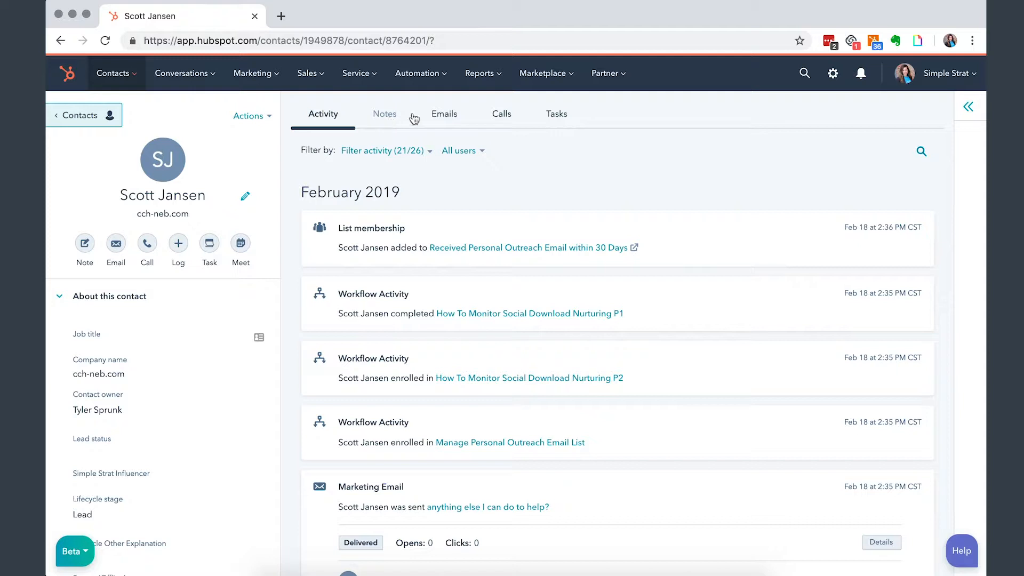
mouse_move(562, 152)
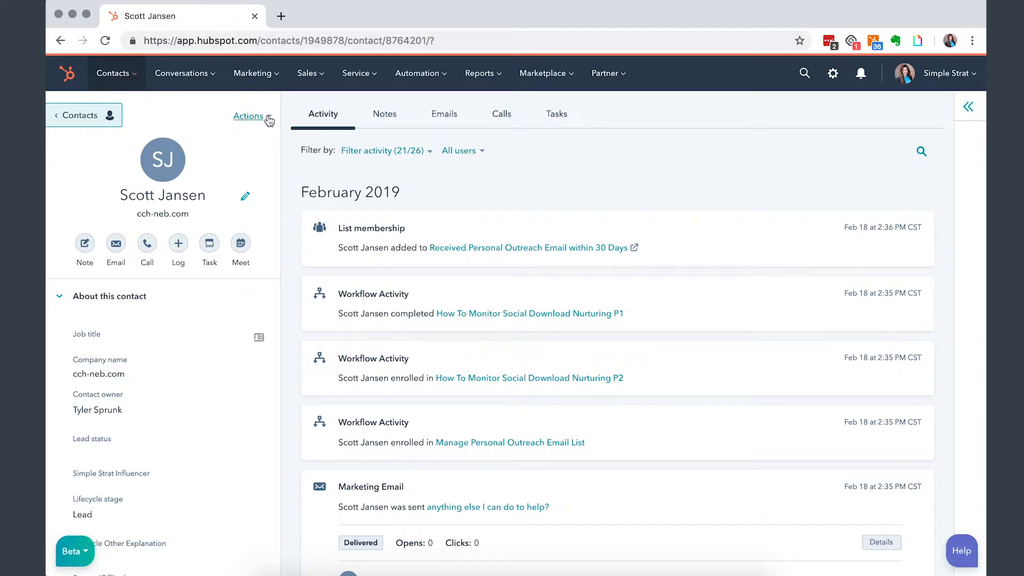
click(248, 115)
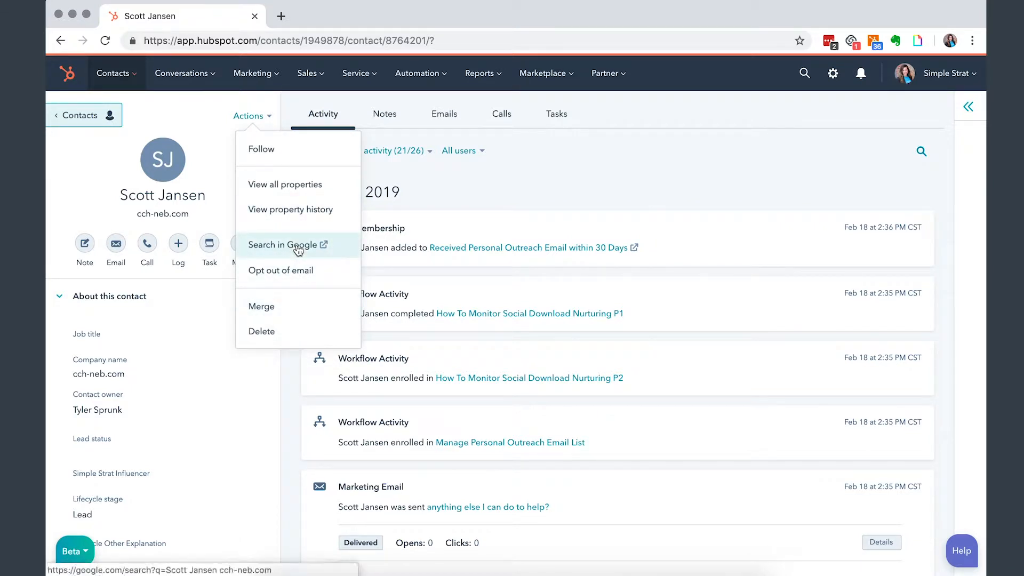
mouse_move(568, 171)
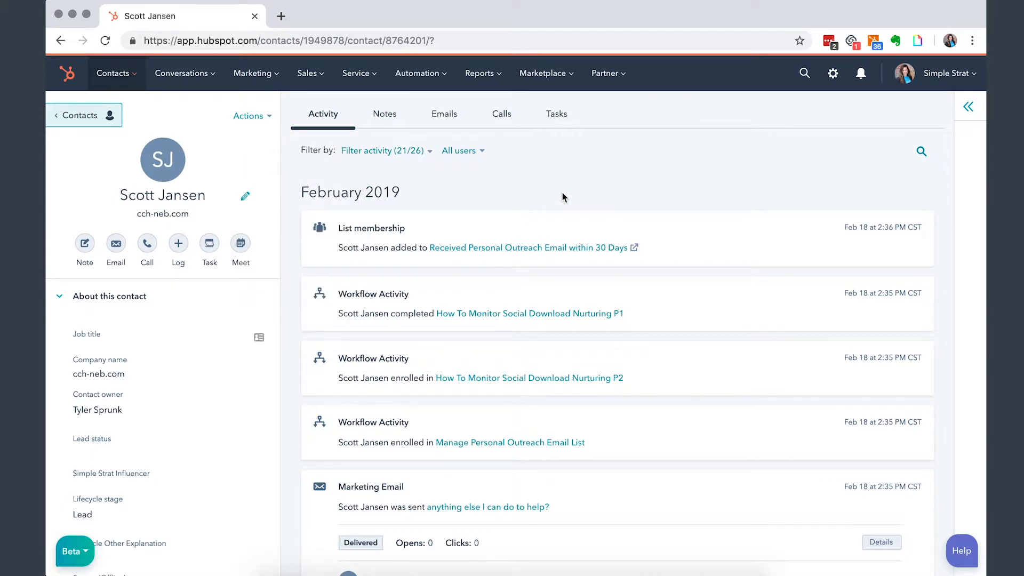
Re-expand the sidebar, switch back to the classic record, and reopen the Beta options.
click(969, 107)
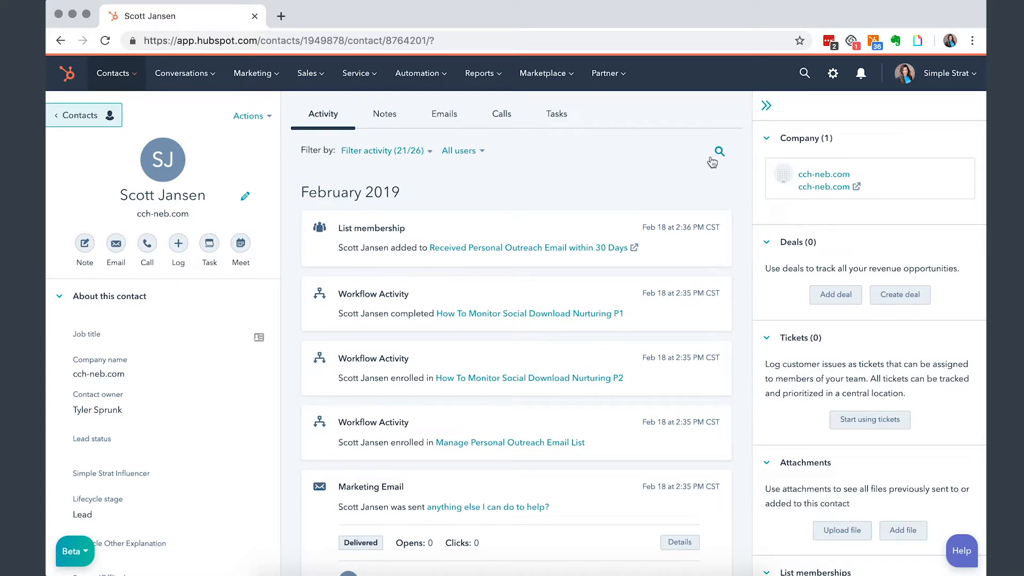
mouse_move(703, 175)
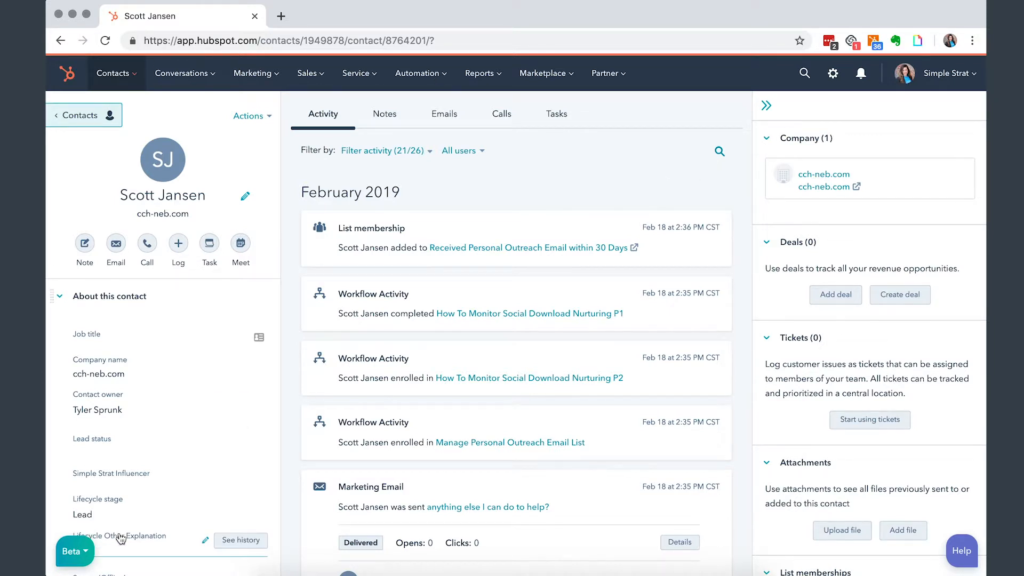
click(73, 551)
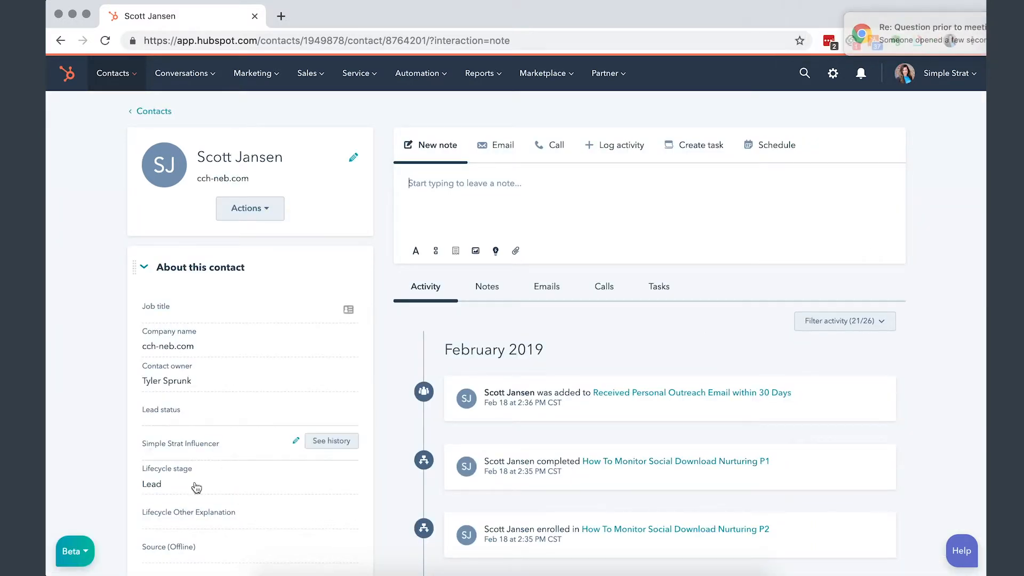
click(75, 551)
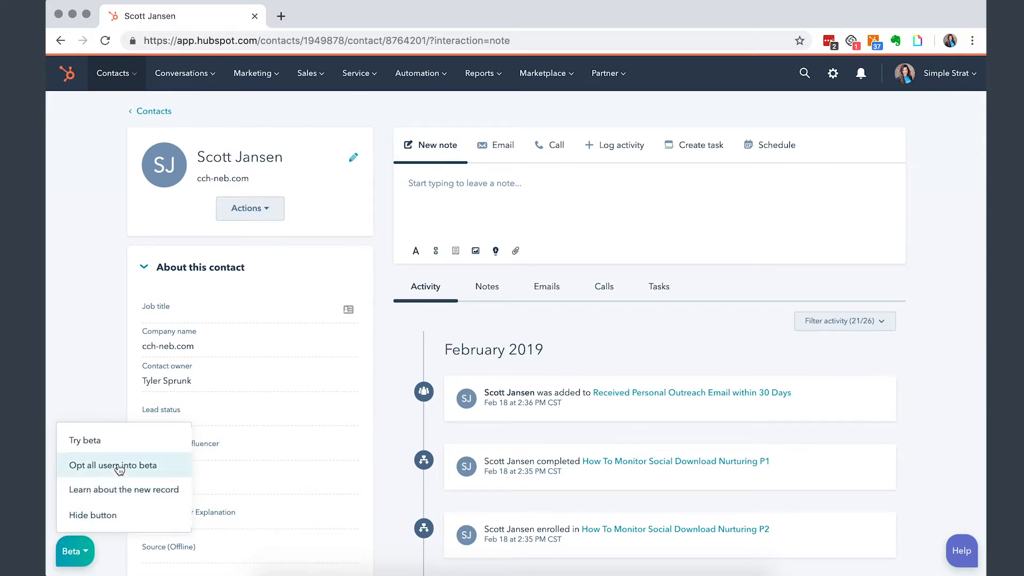